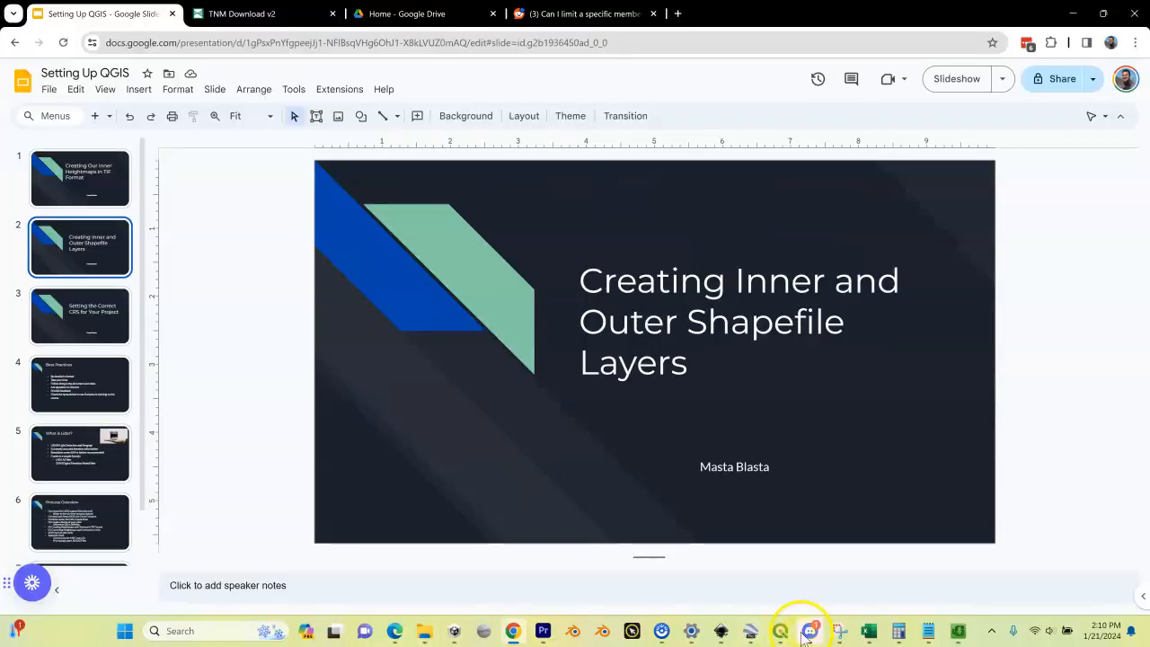
# Step: Switch from Google Slides to the Oakmont project in QGIS
pyautogui.click(809, 630)
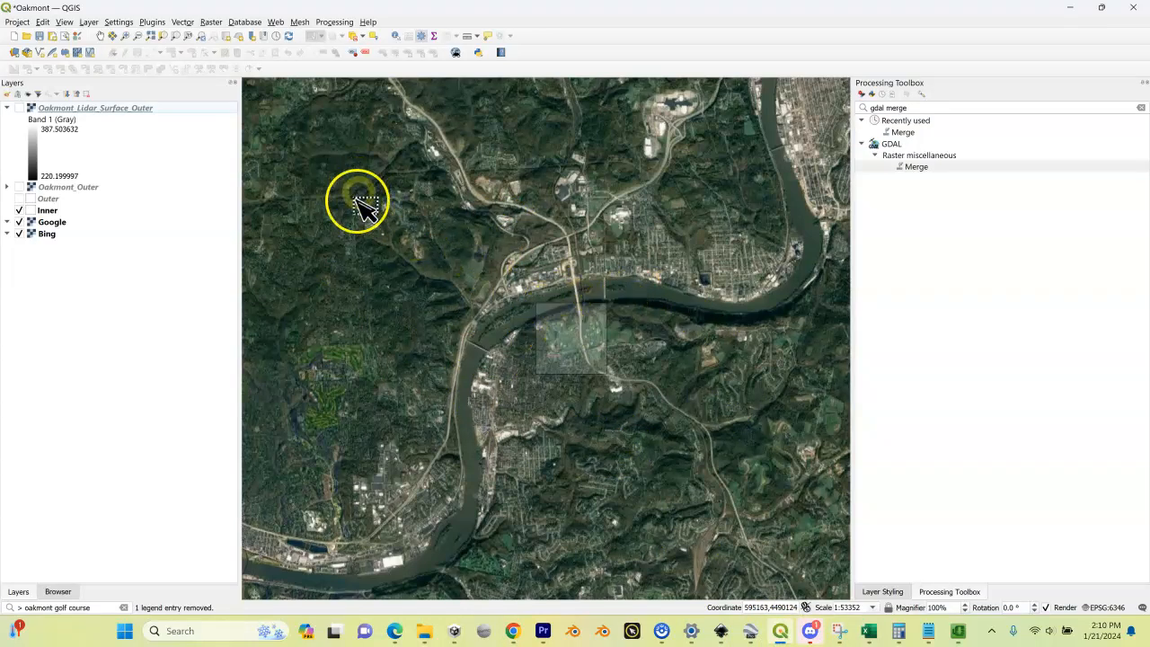
pyautogui.moveTo(526, 287)
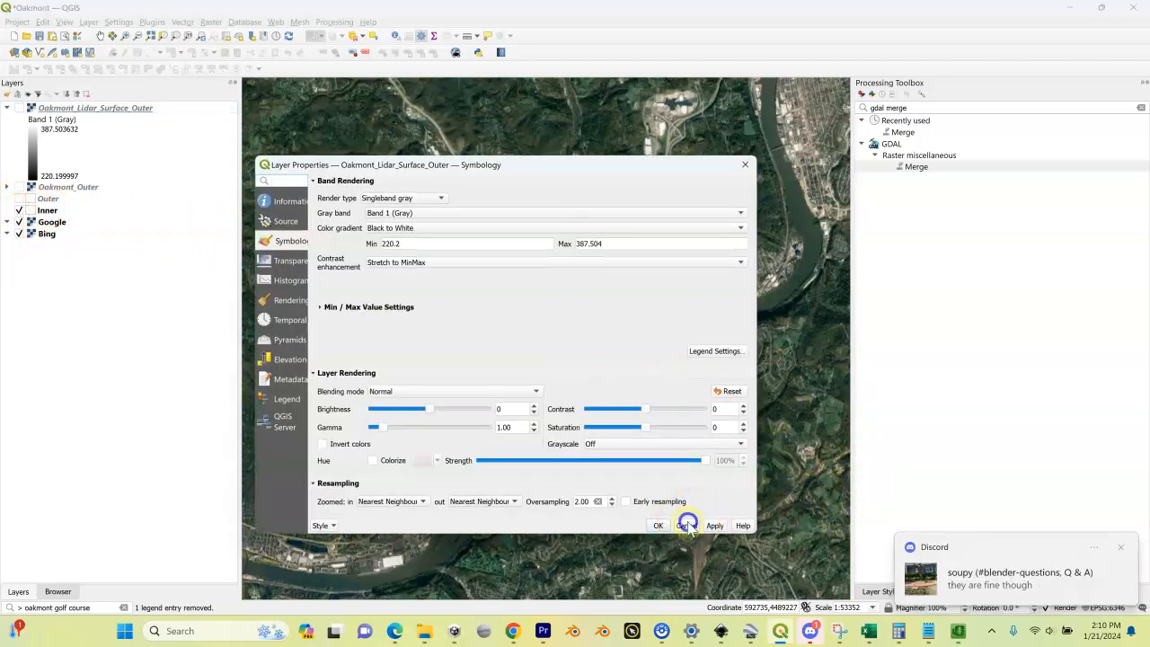
# Step: Dismiss Layer Properties and turn on the Oakmont_Outer merged lidar layer
pyautogui.click(658, 525)
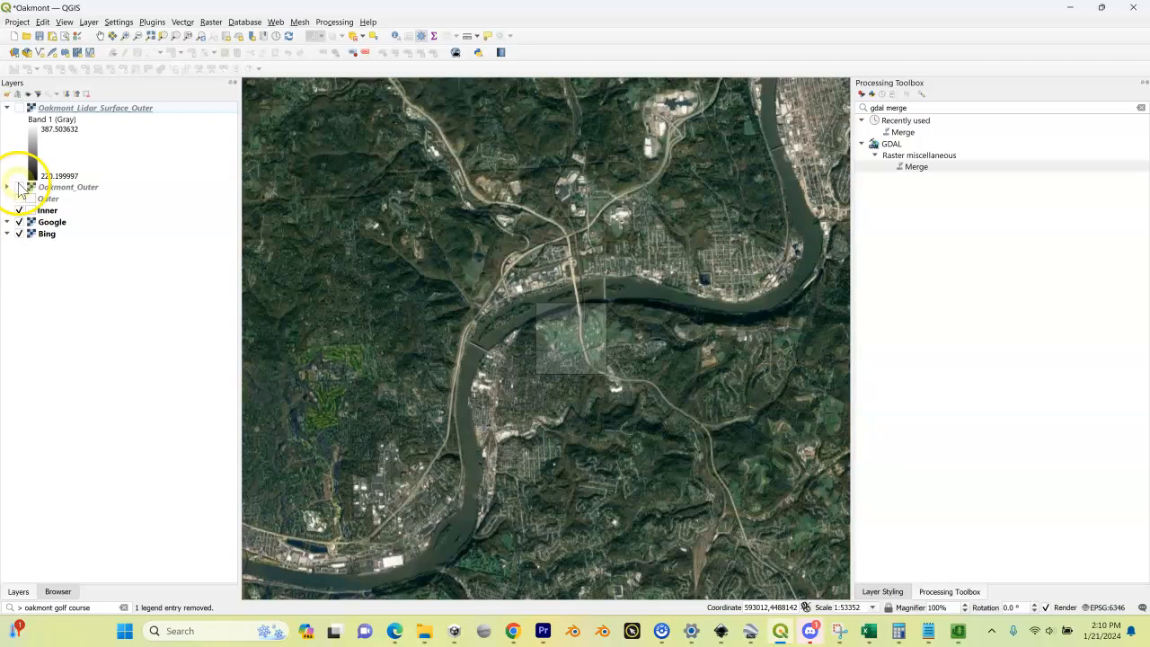
pyautogui.click(19, 187)
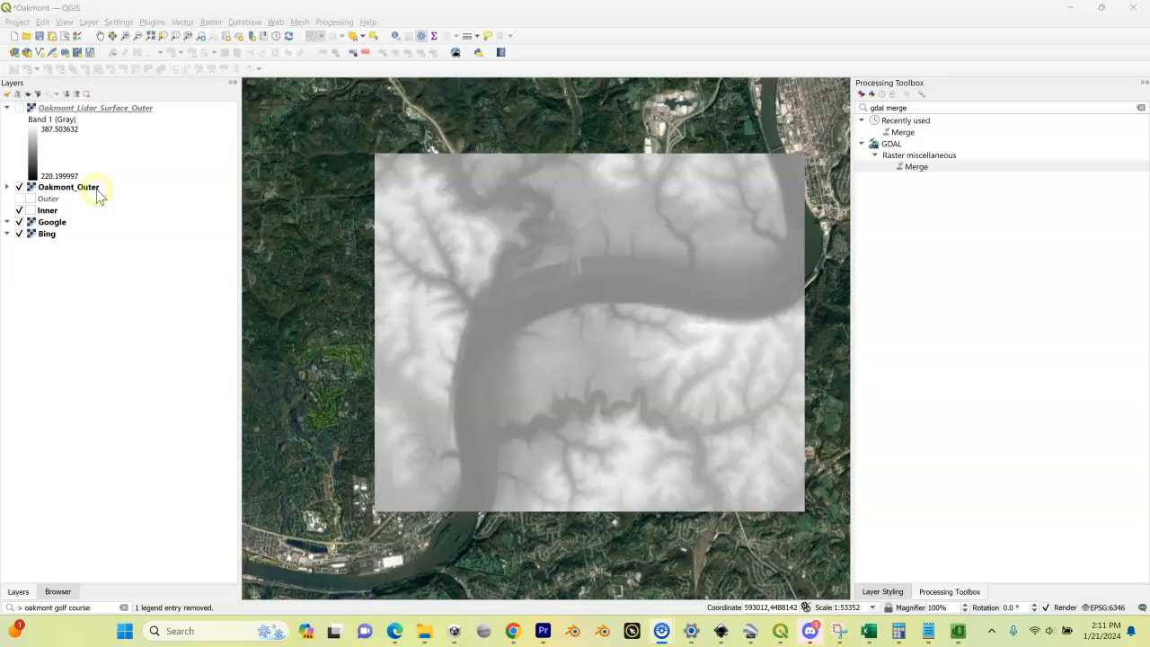
# Step: Select the Oakmont_Outer layer in the Layers panel
pyautogui.click(69, 187)
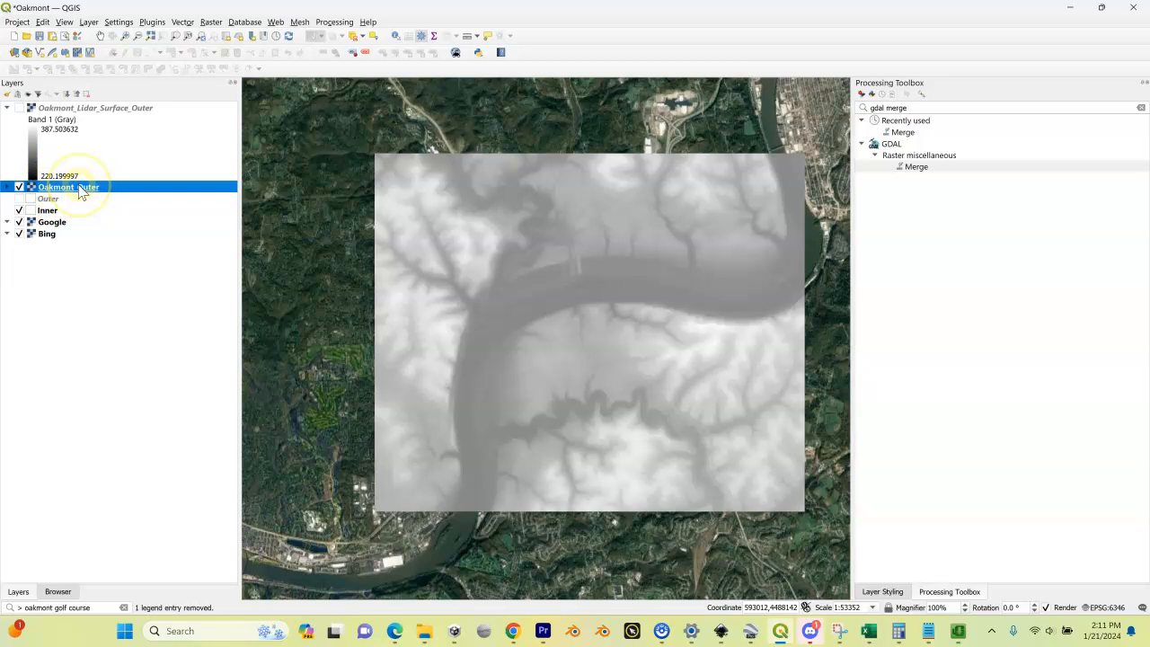
pyautogui.moveTo(67, 187)
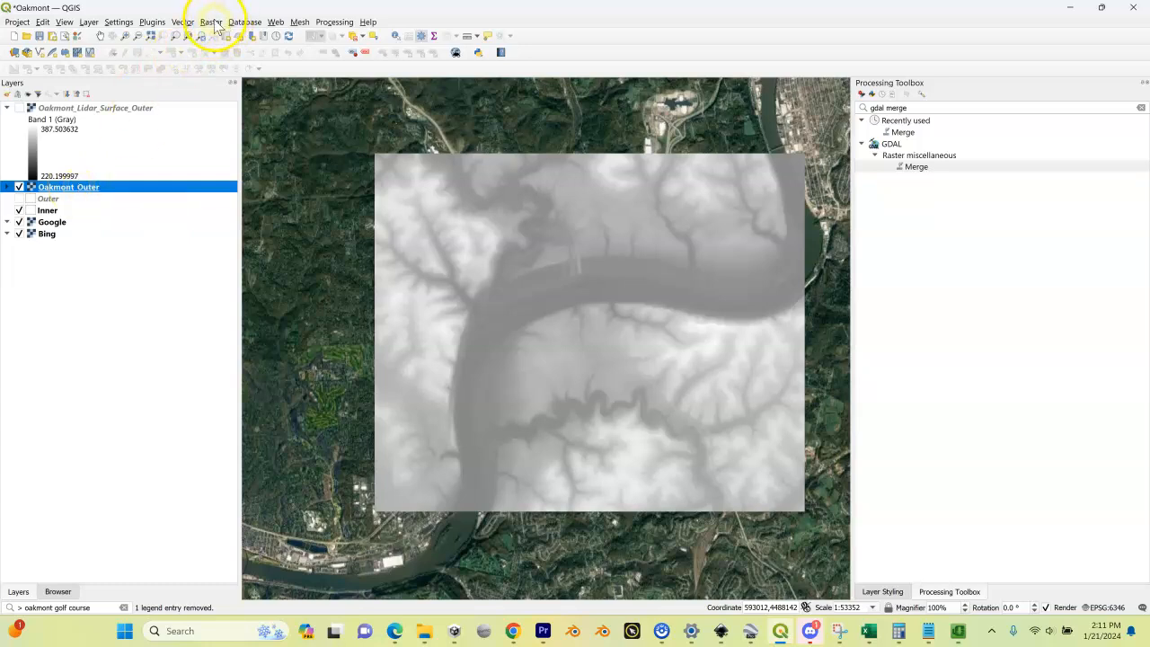
# Step: Set up Clip Raster by Extent using the Inner layer's extent and Float32 output
pyautogui.click(211, 22)
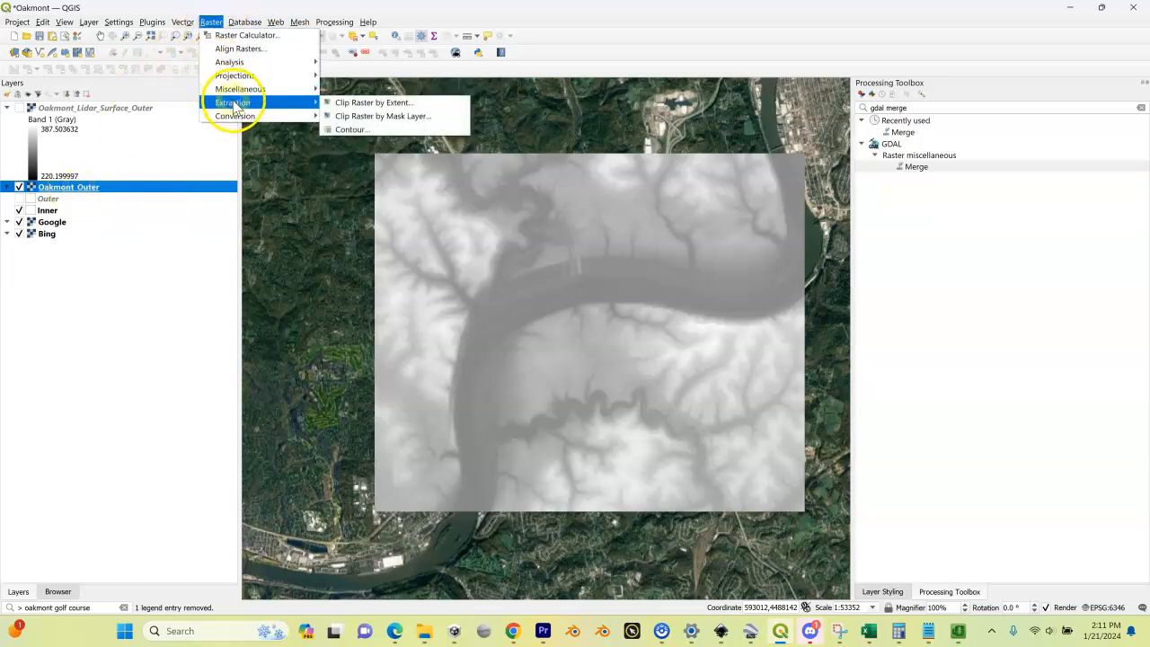
pyautogui.moveTo(373, 102)
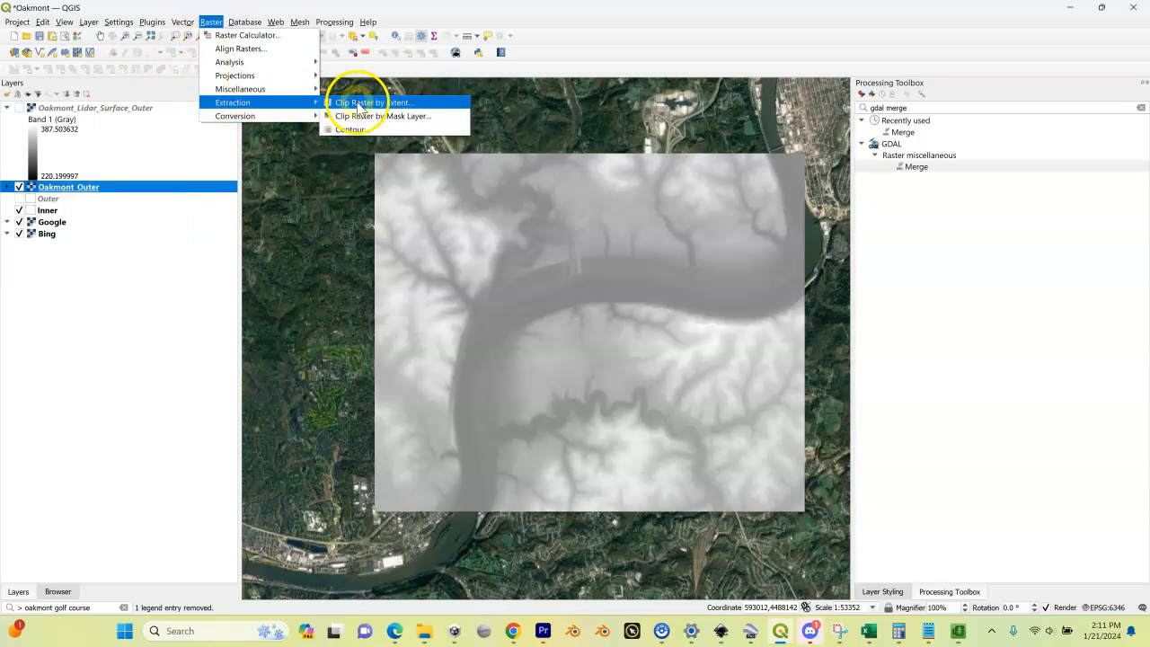
pyautogui.click(372, 102)
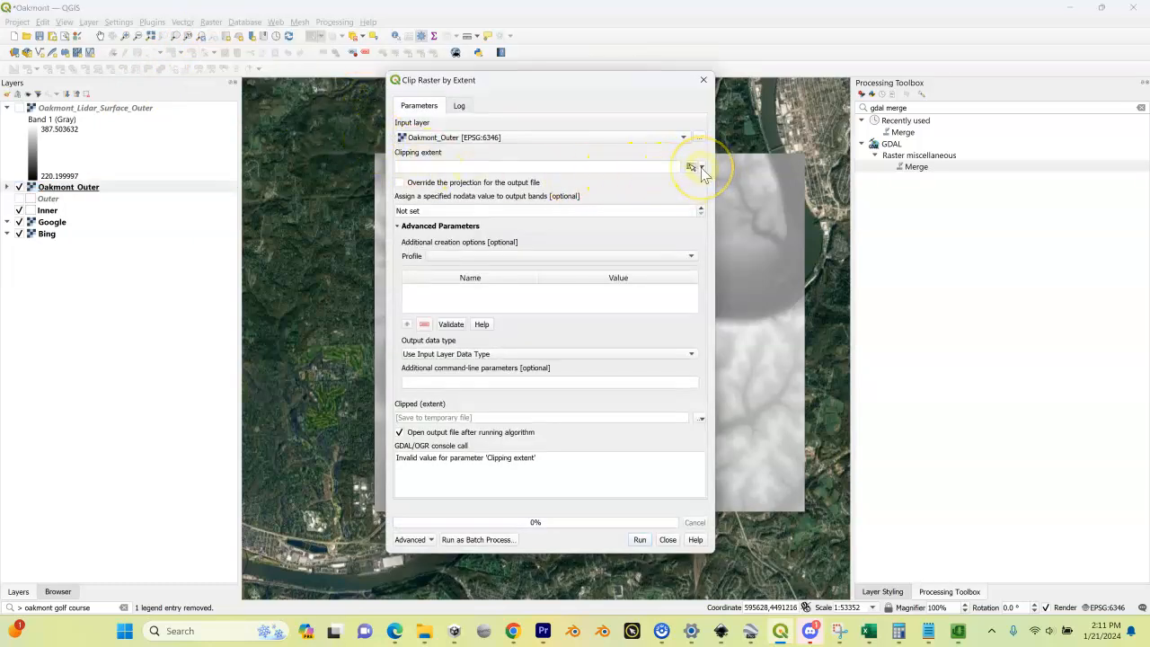
pyautogui.click(700, 169)
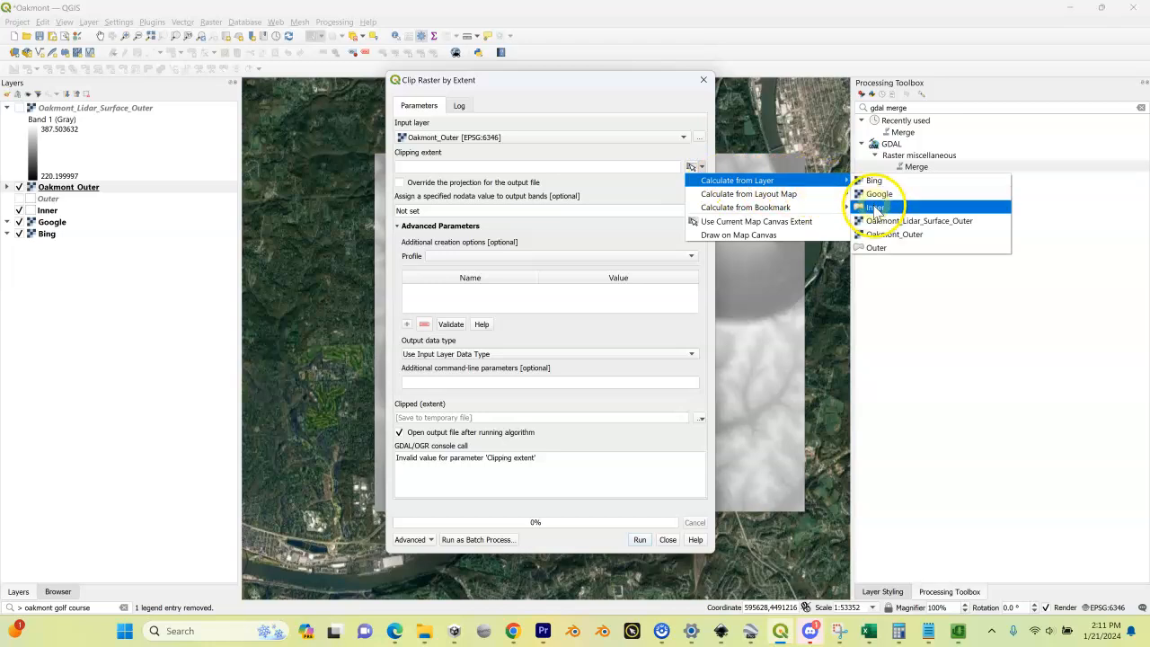
pyautogui.click(879, 207)
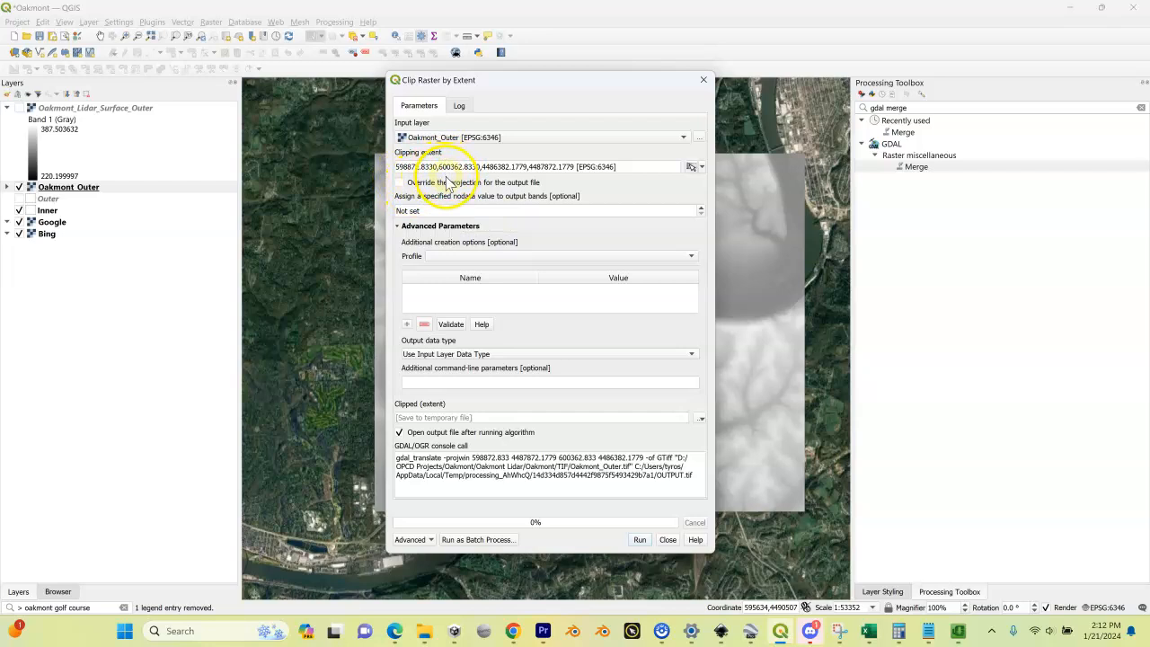
pyautogui.moveTo(486, 312)
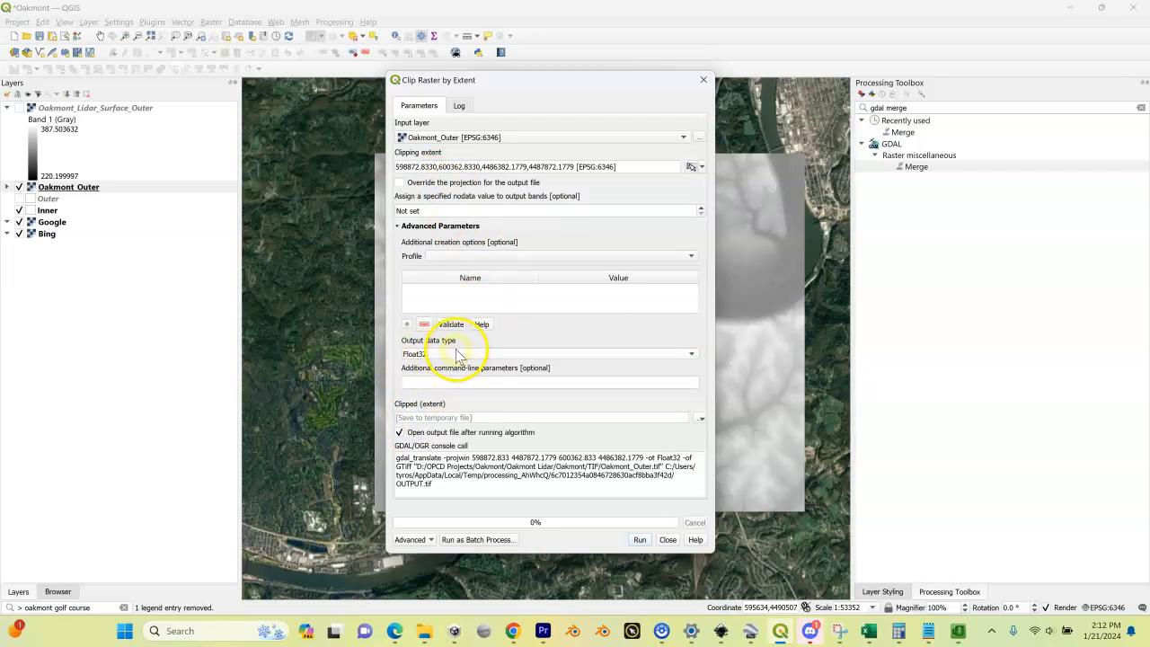
pyautogui.click(700, 417)
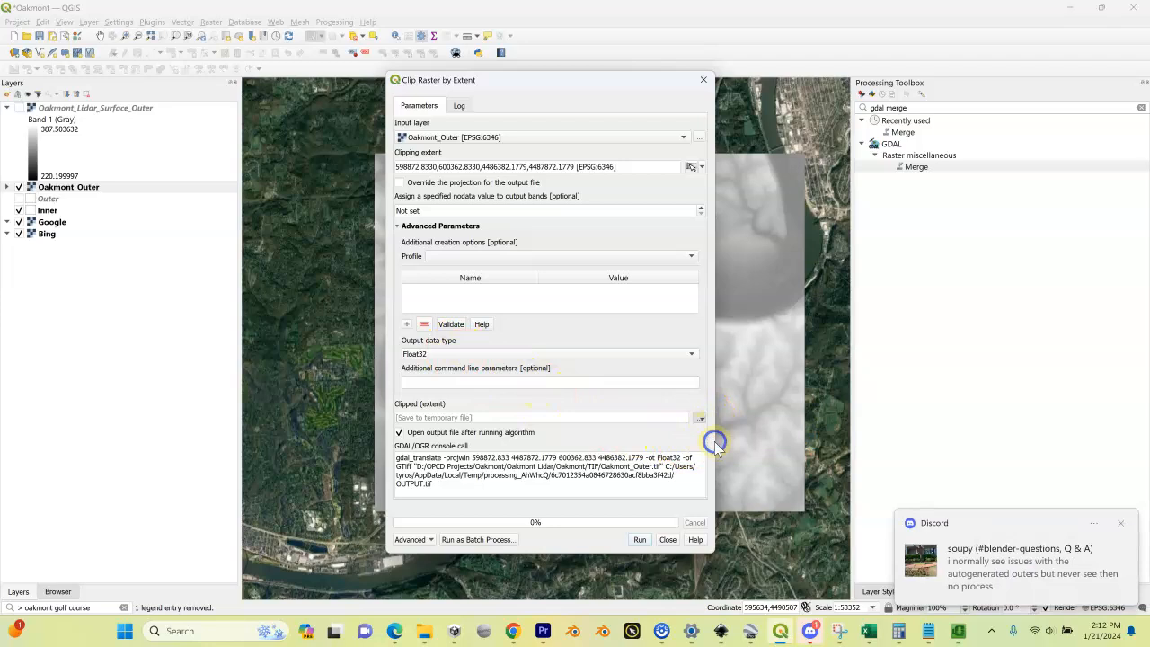
# Step: Run the clip, replacing Oakmont_Lidar_Surface_Inner.tif in the Heightmap INNER folder
pyautogui.click(699, 417)
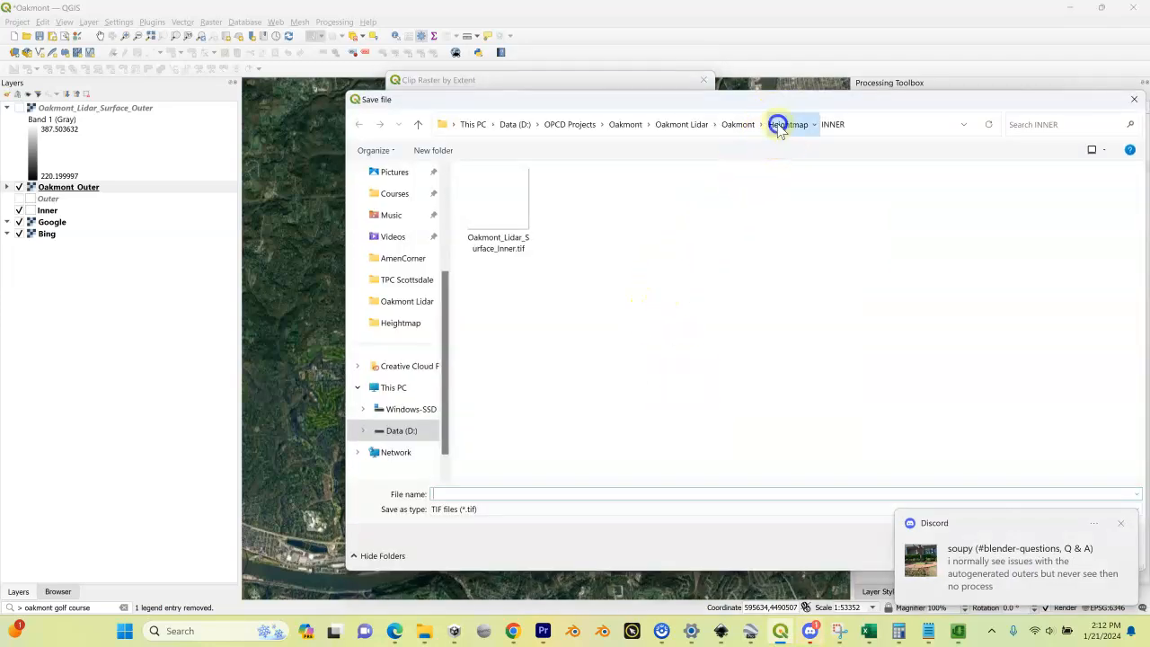
pyautogui.click(788, 124)
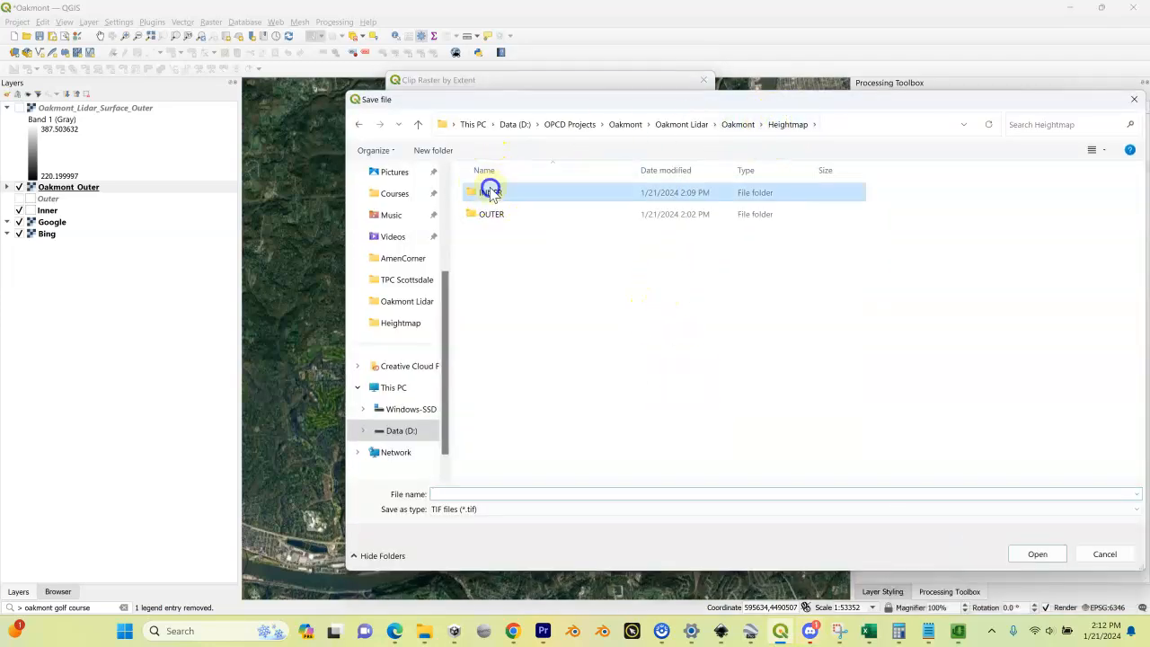
pyautogui.doubleClick(491, 192)
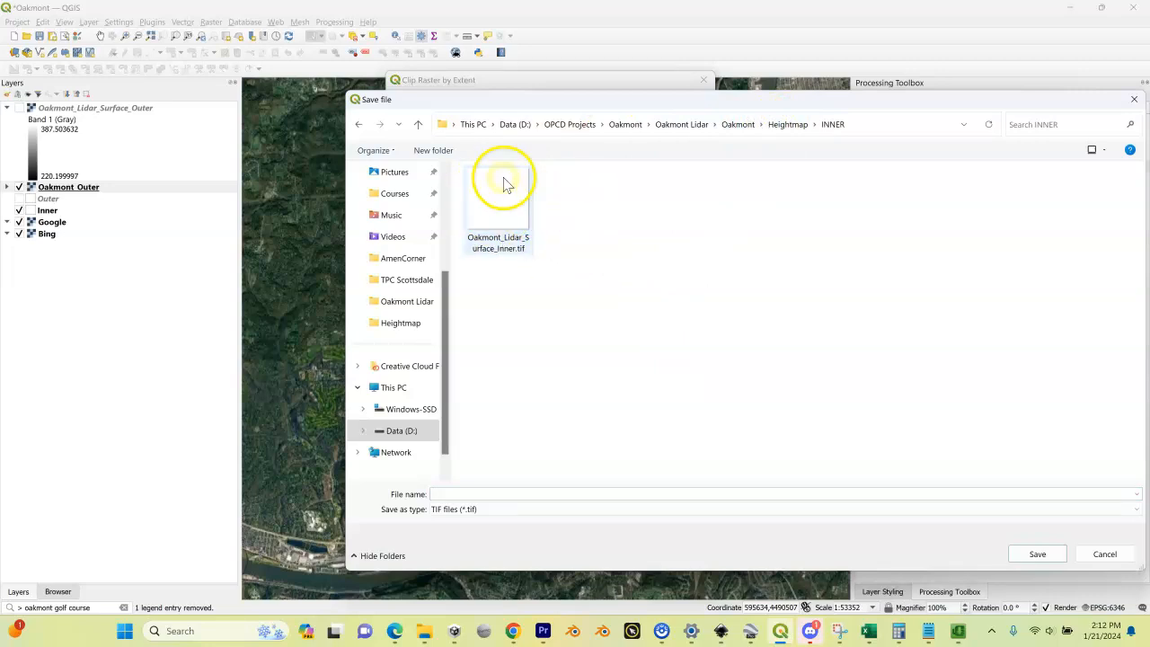
pyautogui.moveTo(507, 193)
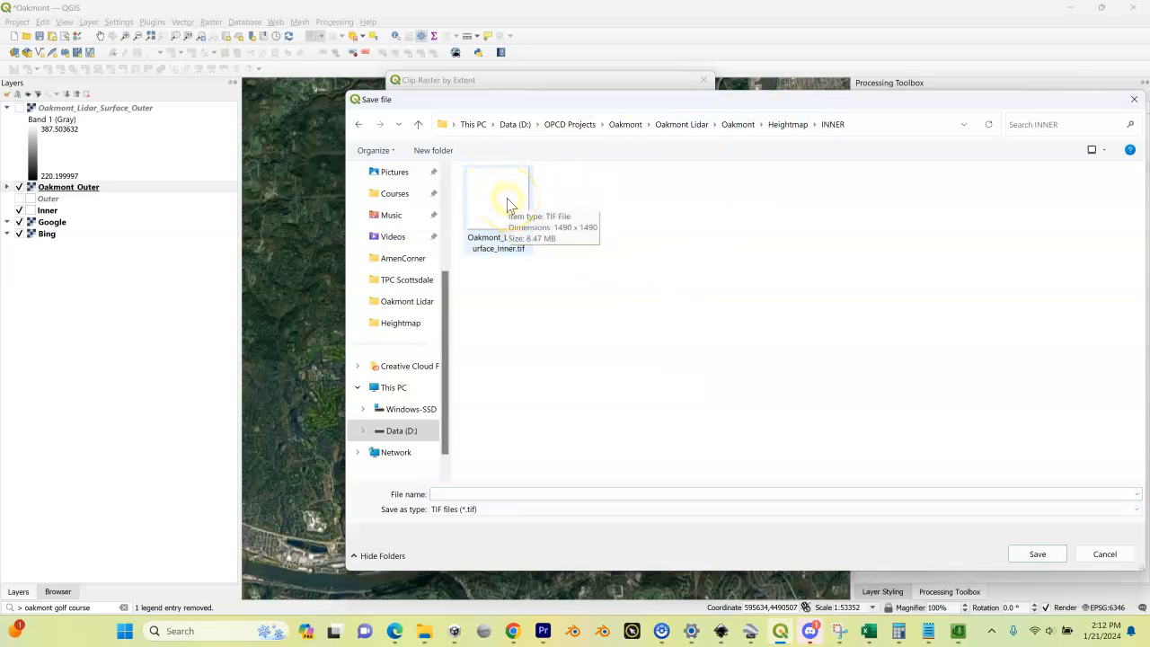
pyautogui.click(497, 196)
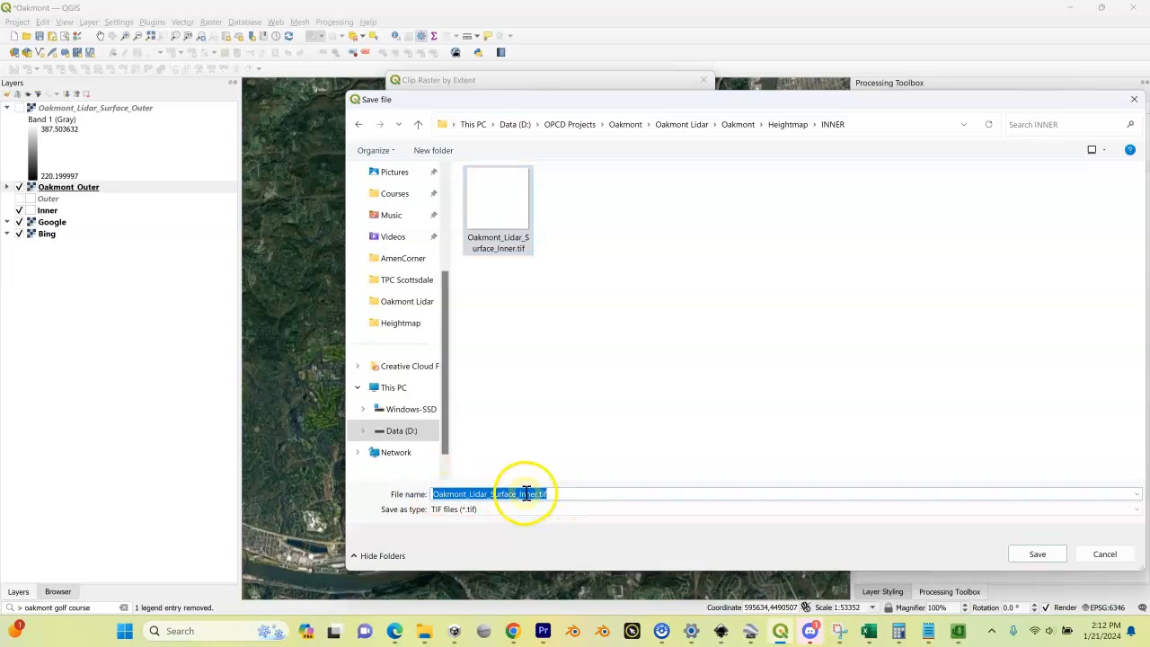
pyautogui.click(497, 207)
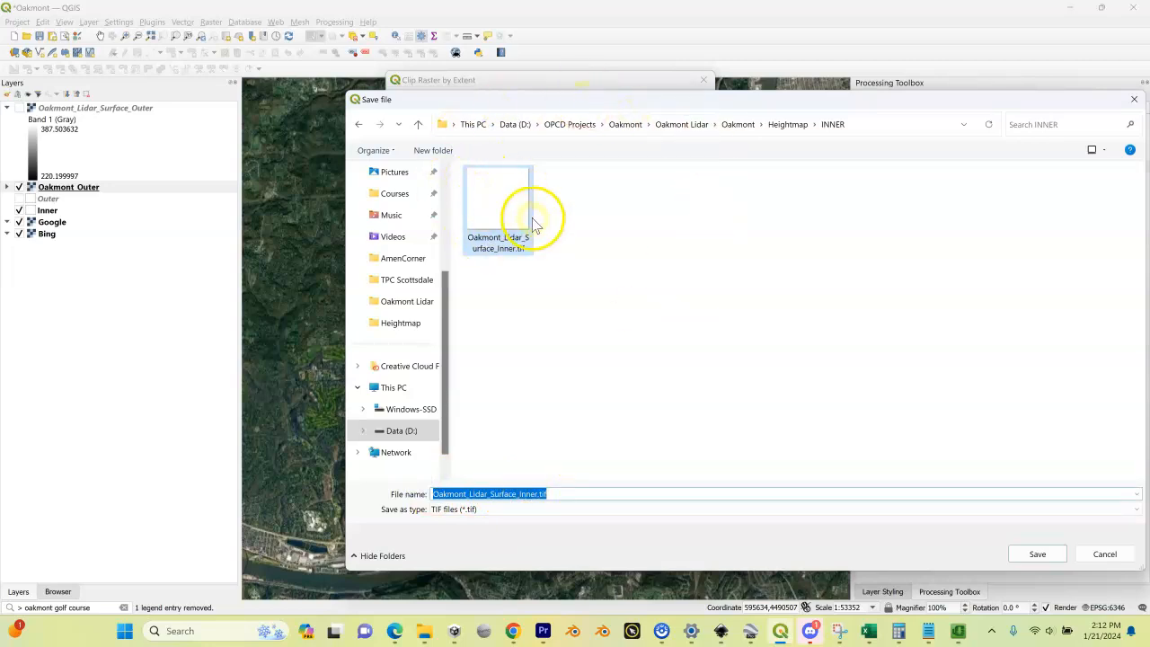
pyautogui.click(1037, 554)
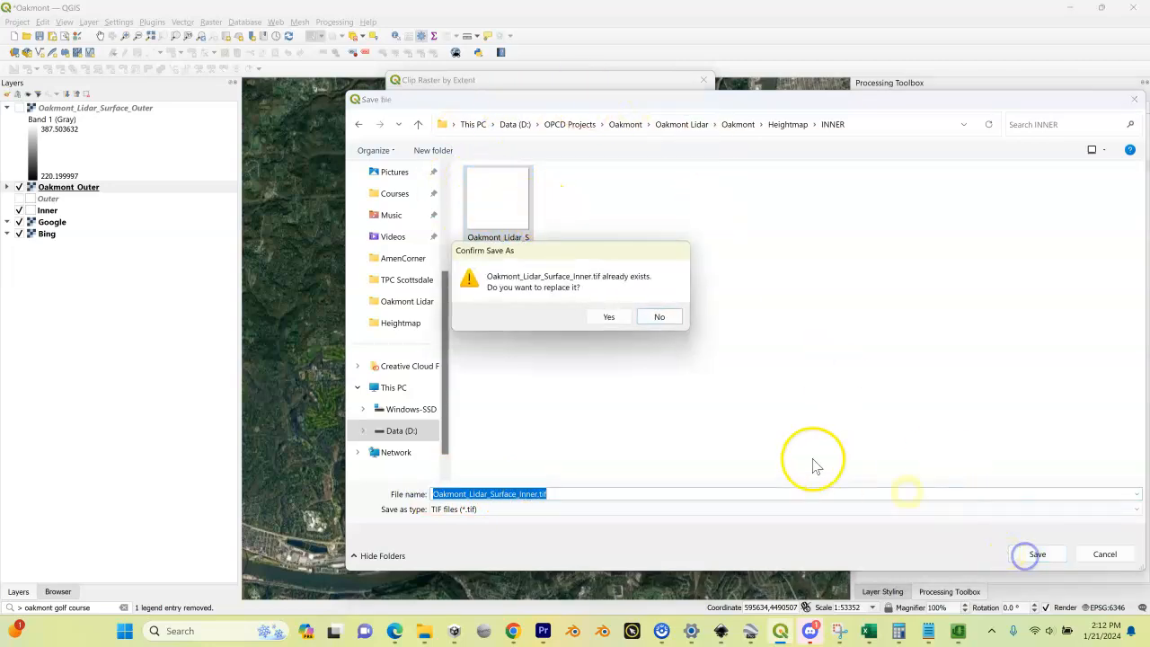
pyautogui.click(609, 316)
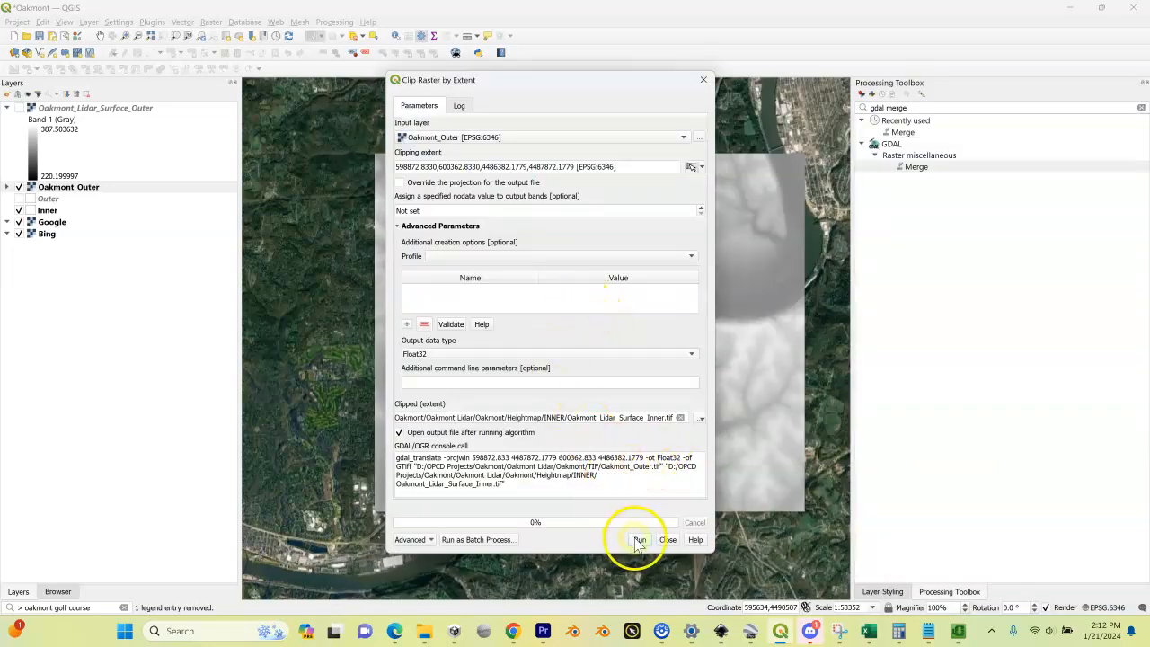
pyautogui.click(640, 540)
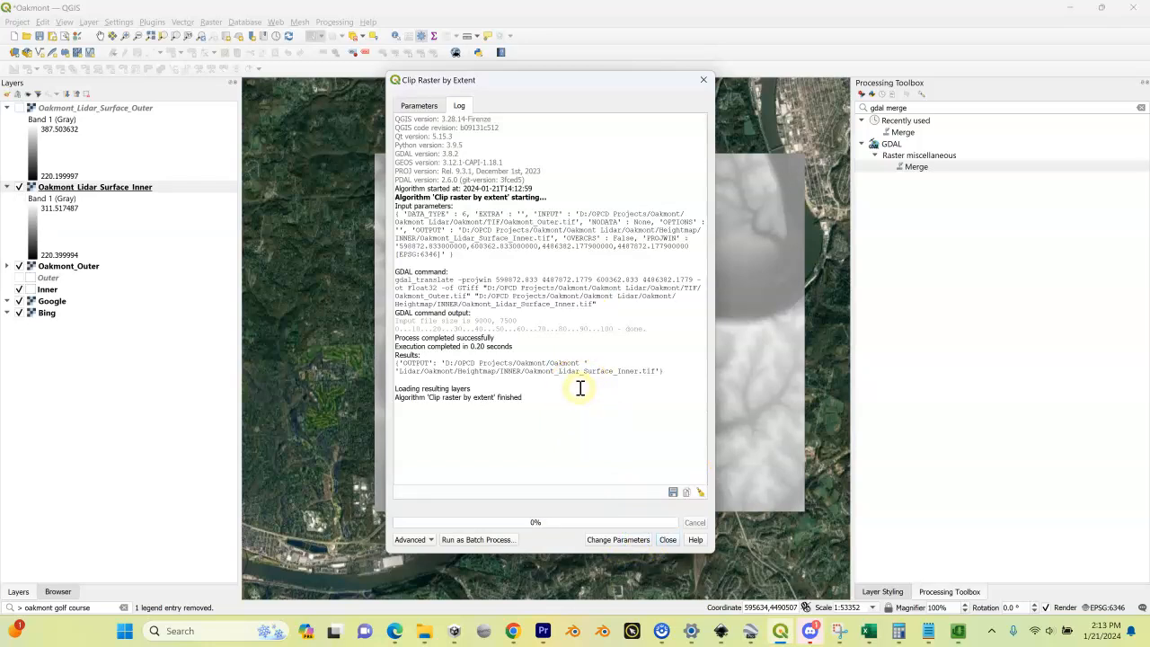
pyautogui.moveTo(608, 323)
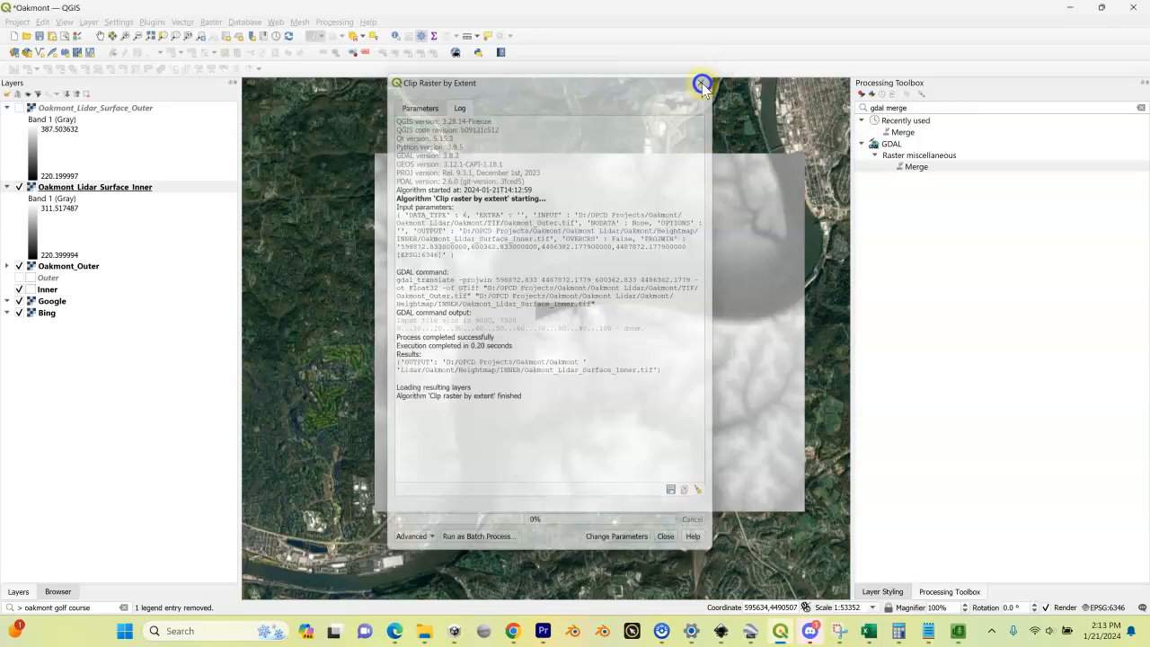
# Step: Close the finished Clip Raster by Extent dialog
pyautogui.click(702, 83)
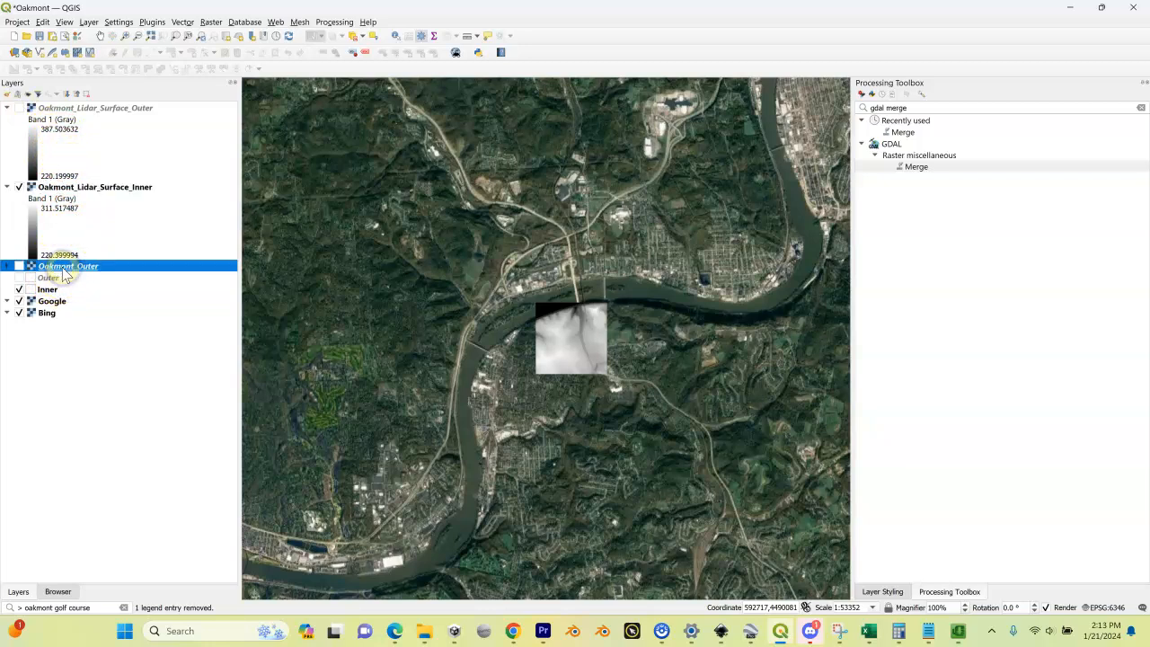
# Step: Save the Oakmont.qgz project with the clipped inner heightmap layer
pyautogui.rightClick(69, 266)
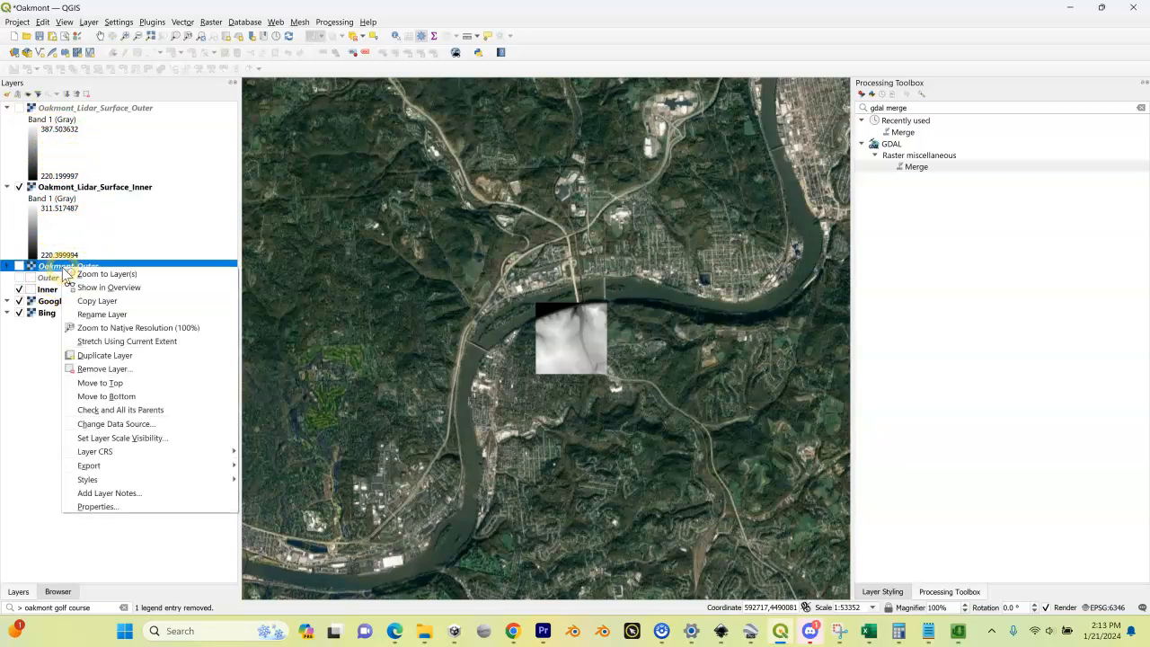
pyautogui.moveTo(106, 273)
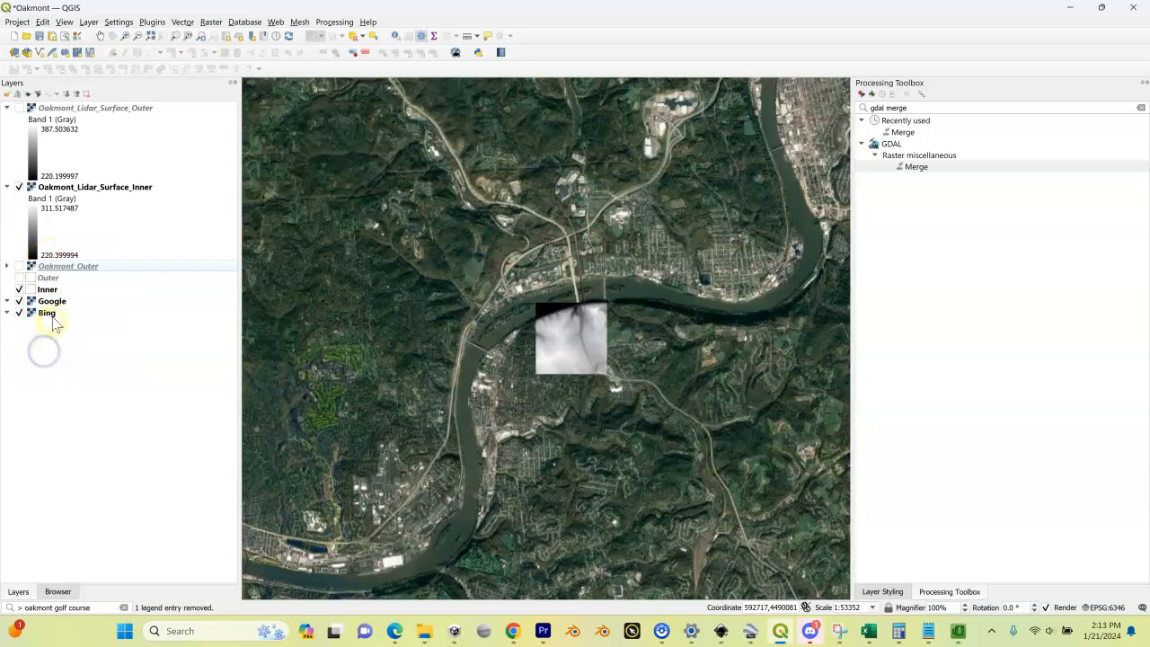
pyautogui.moveTo(69, 266)
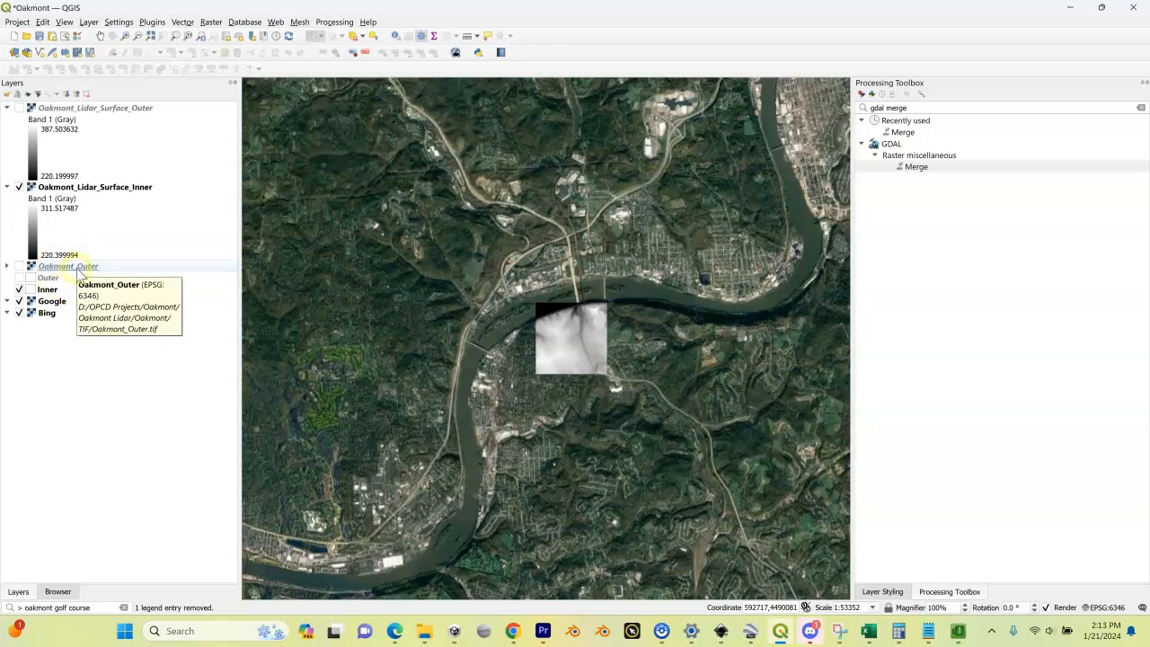
pyautogui.click(16, 21)
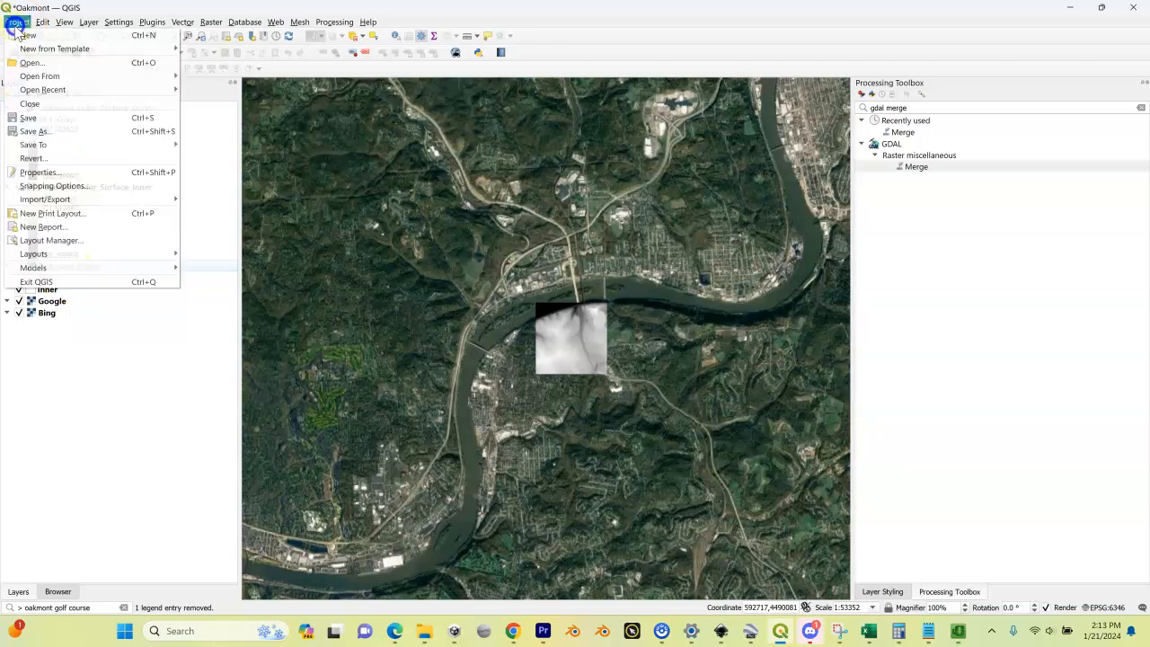
pyautogui.click(27, 117)
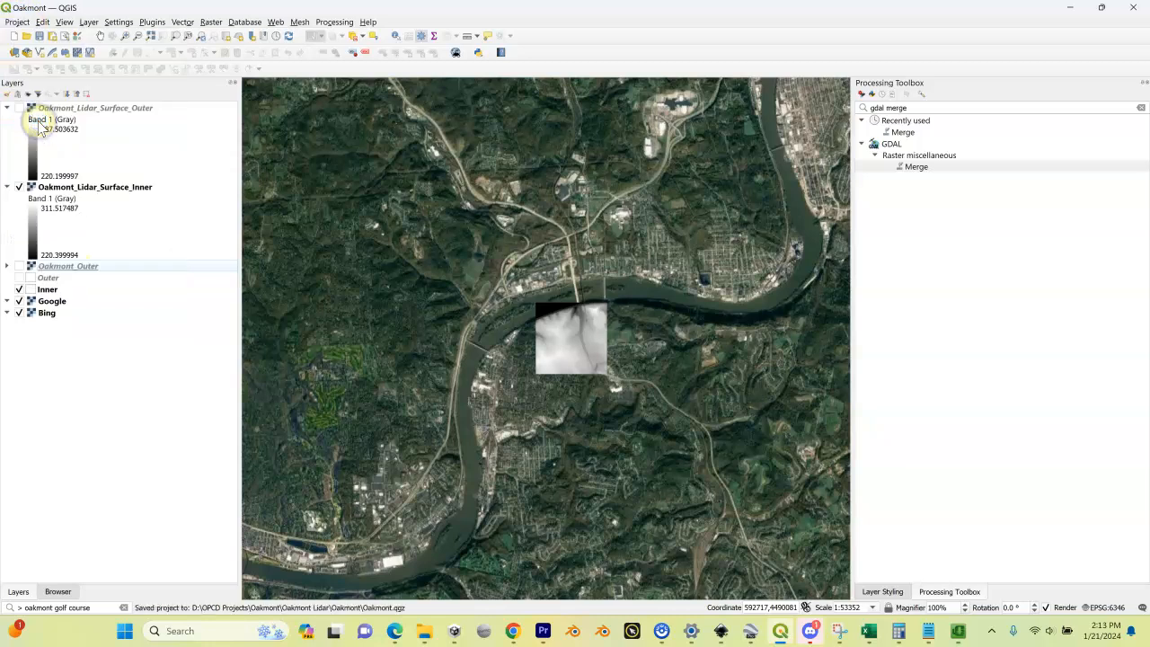